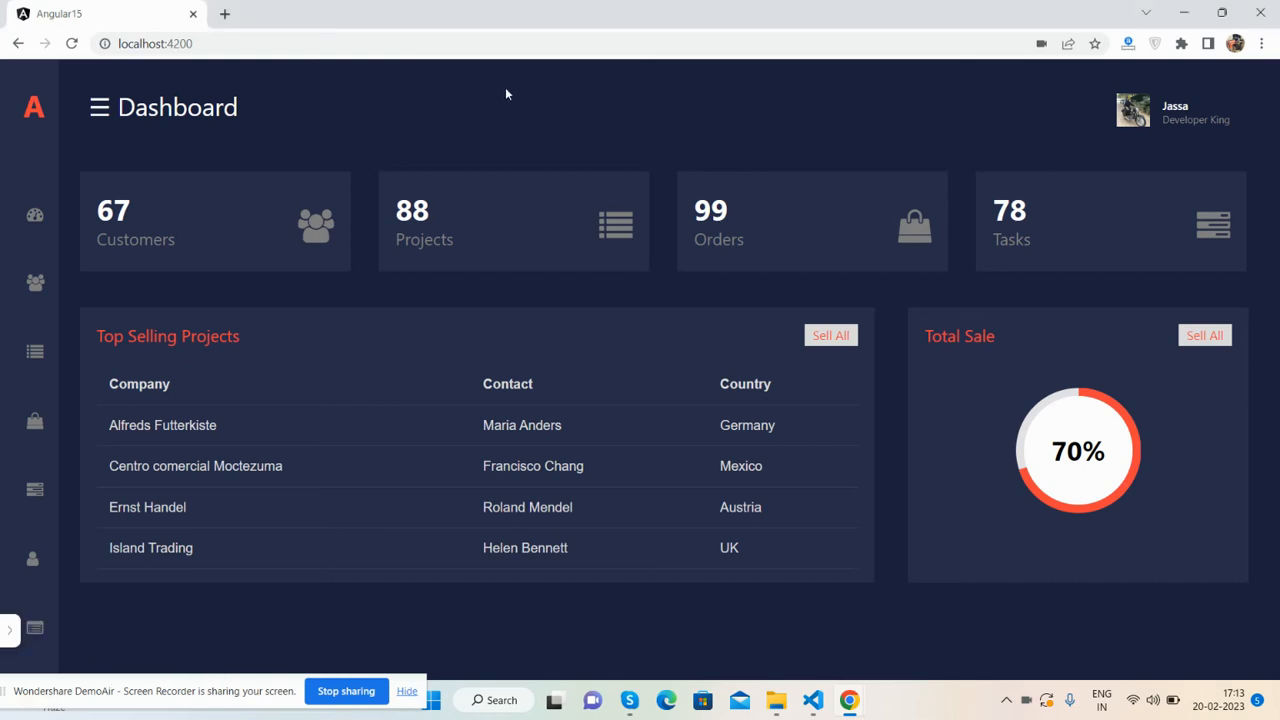
# Step: Expand the sidebar via the hamburger icon so the Dashboard, Customers, Projects, Orders, Inventory, Accounts and Tasks labels show
pyautogui.click(98, 108)
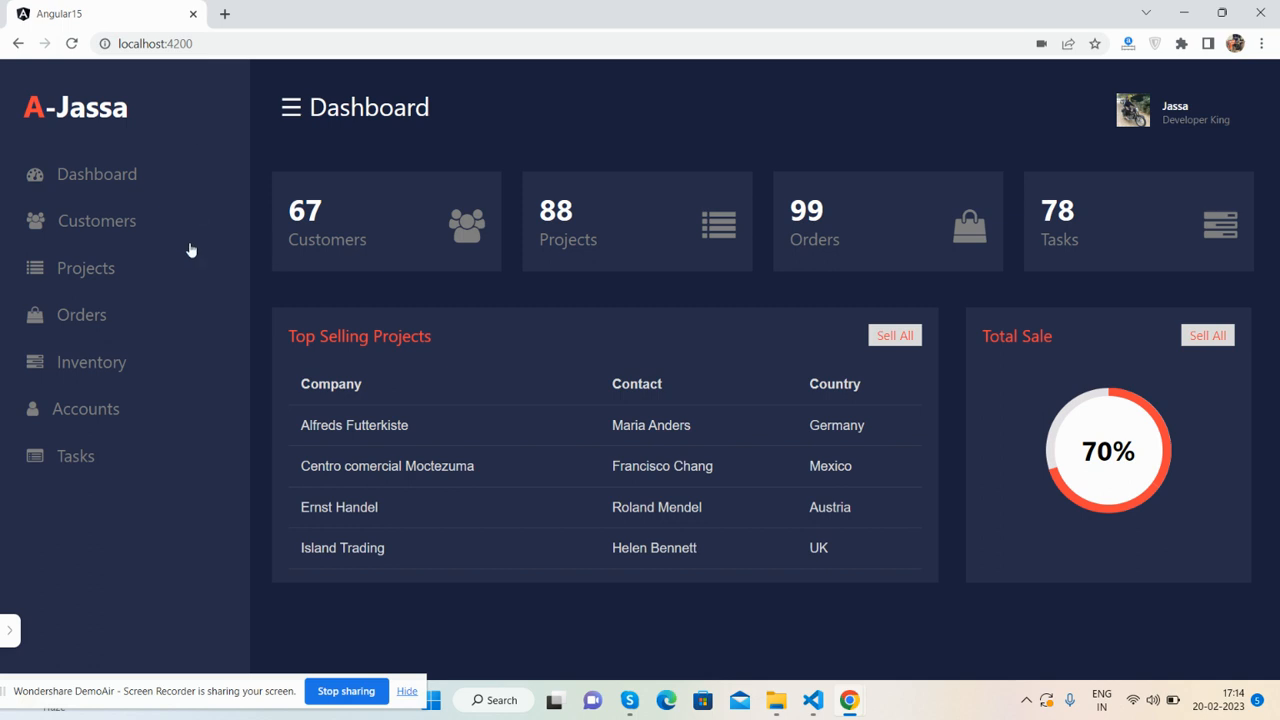
pyautogui.moveTo(650, 132)
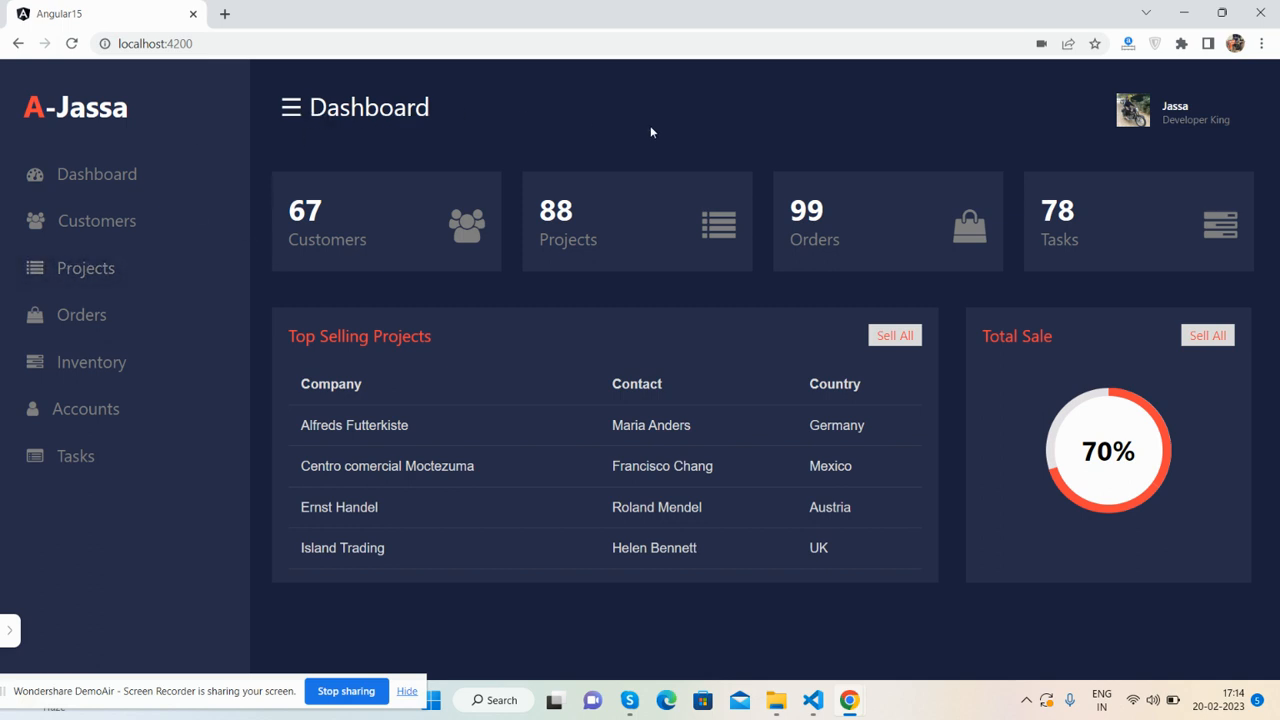
pyautogui.moveTo(1156, 110)
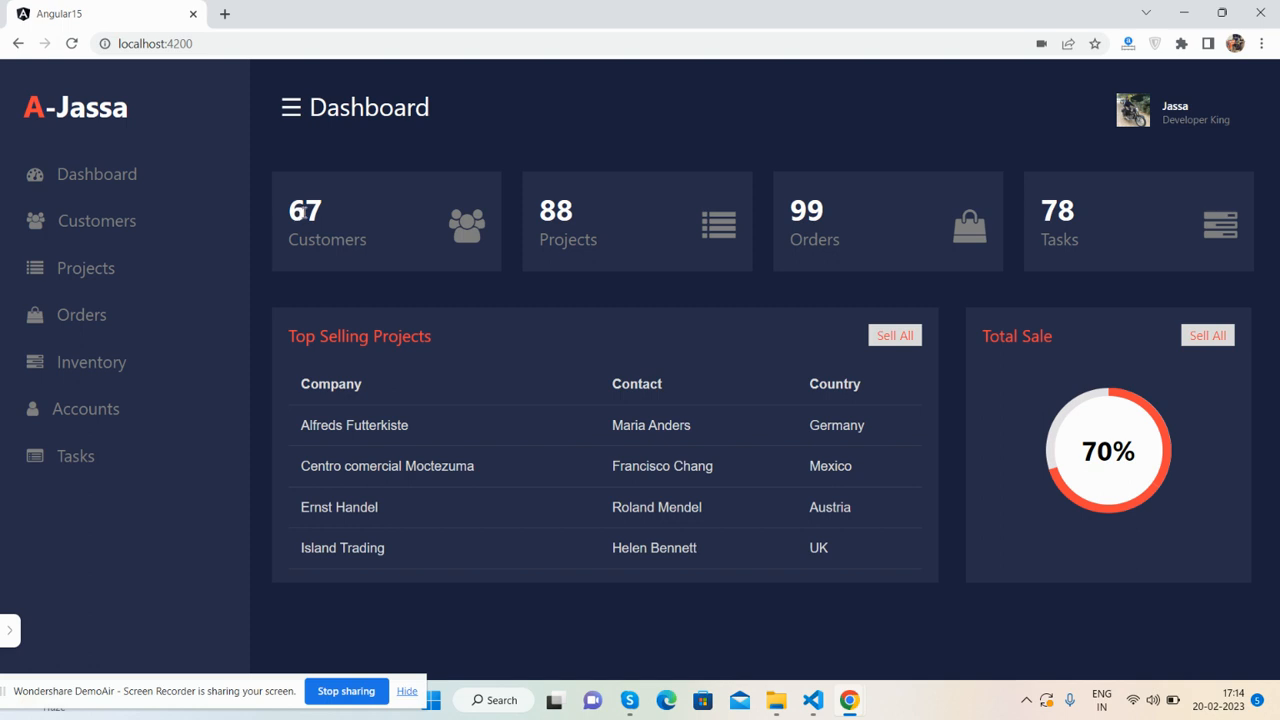
pyautogui.moveTo(332, 152)
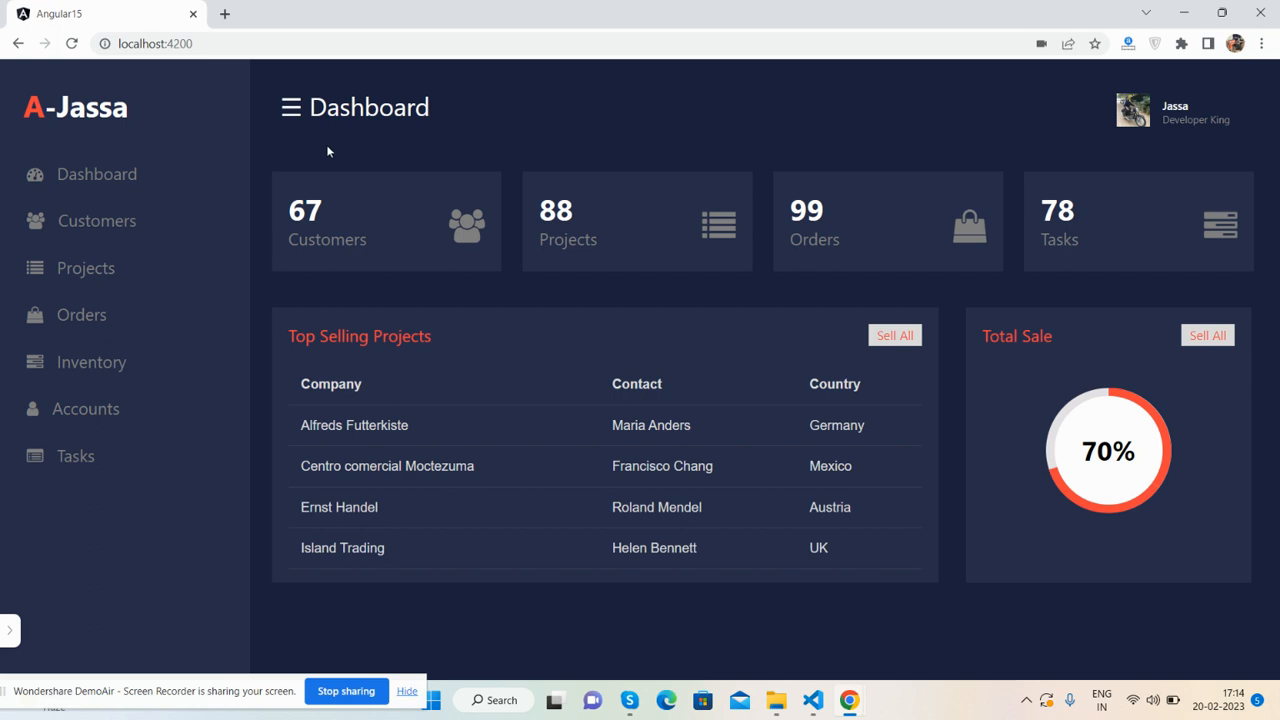
pyautogui.click(290, 108)
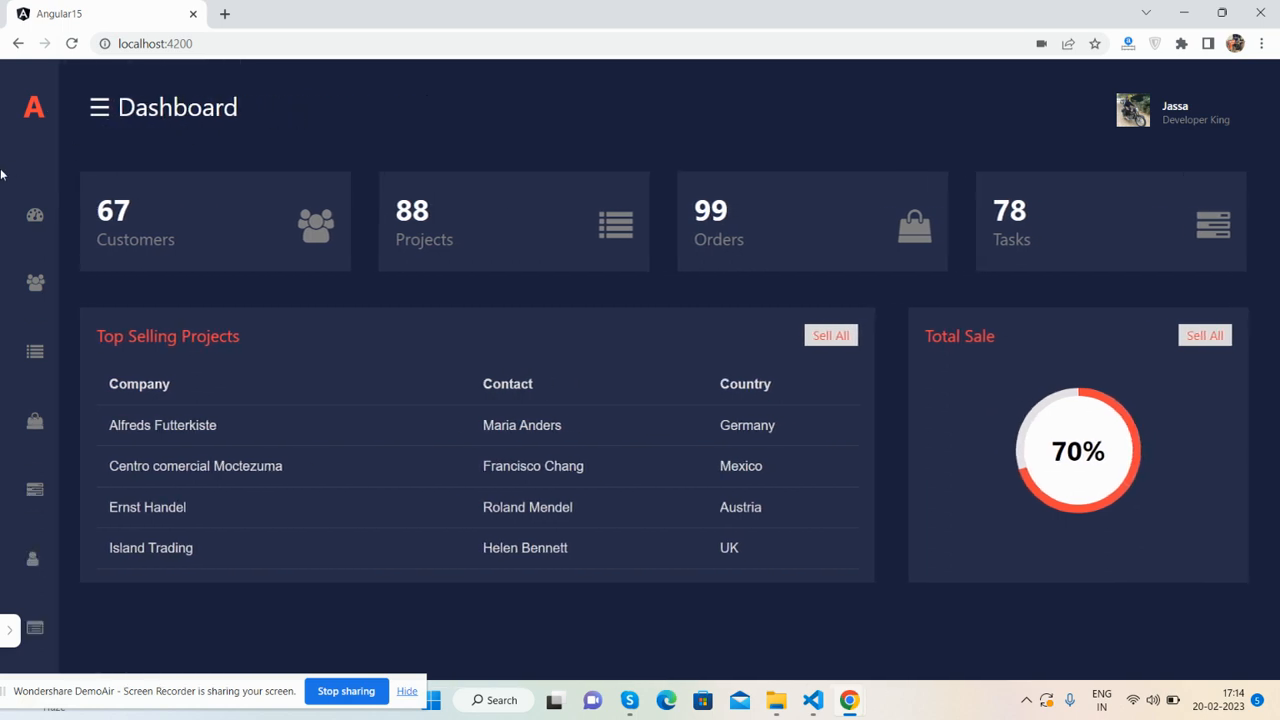
pyautogui.click(98, 108)
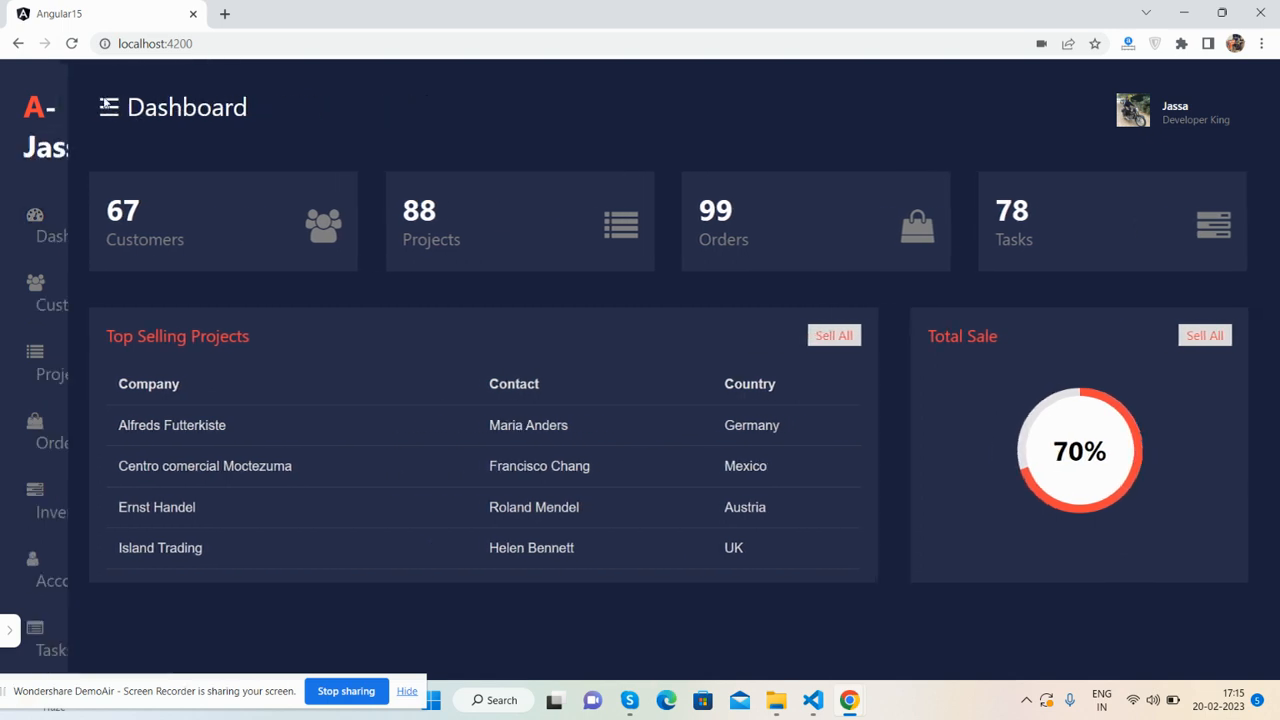
pyautogui.click(104, 108)
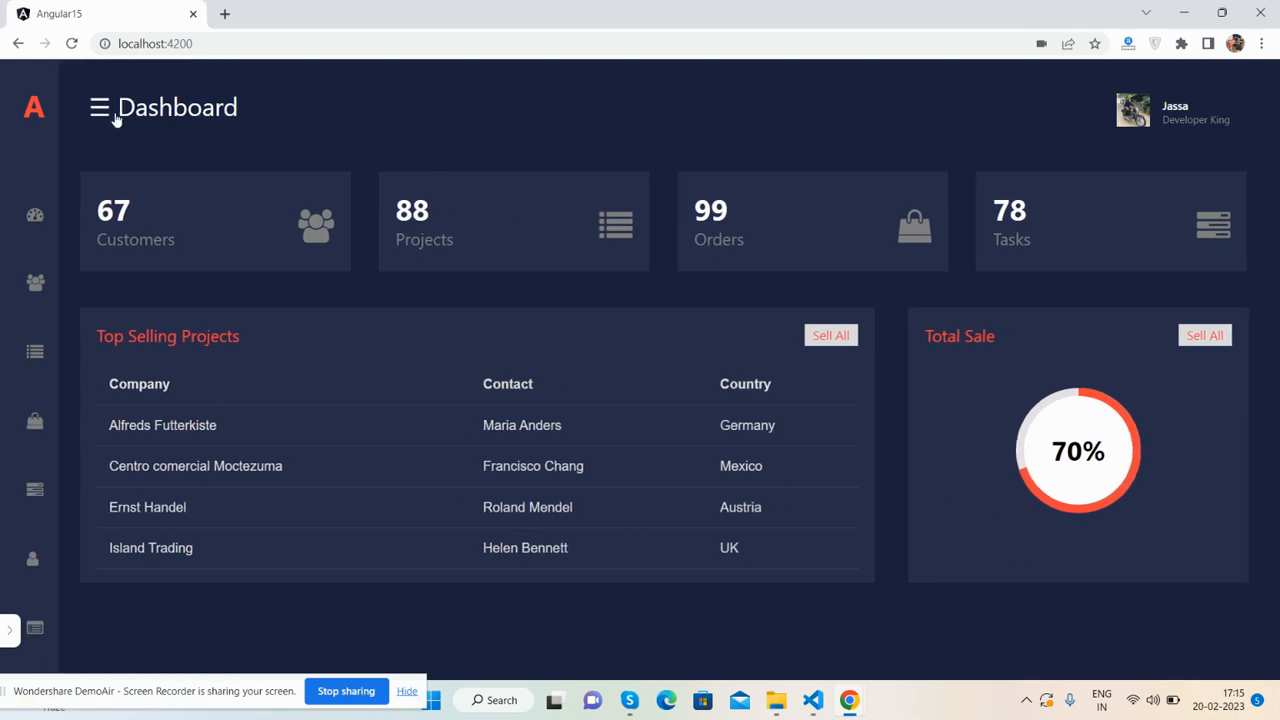
pyautogui.click(100, 108)
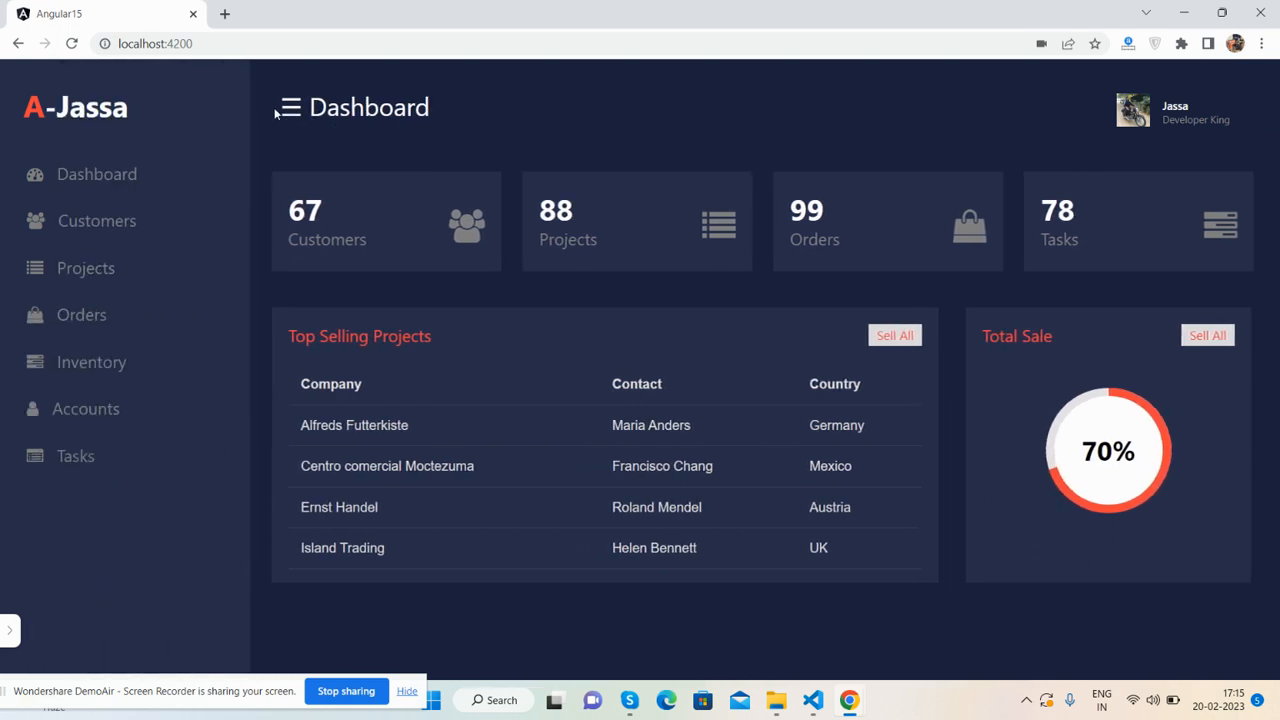